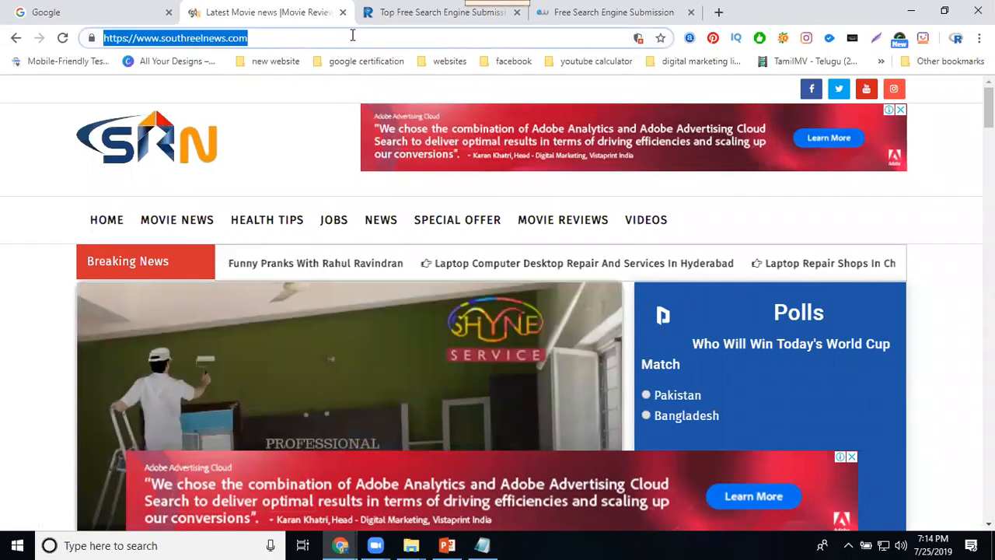
Switch to the Google tab and show the signed-in account's details to get its email.
{"action": "left_click", "coordinate": [612, 12]}
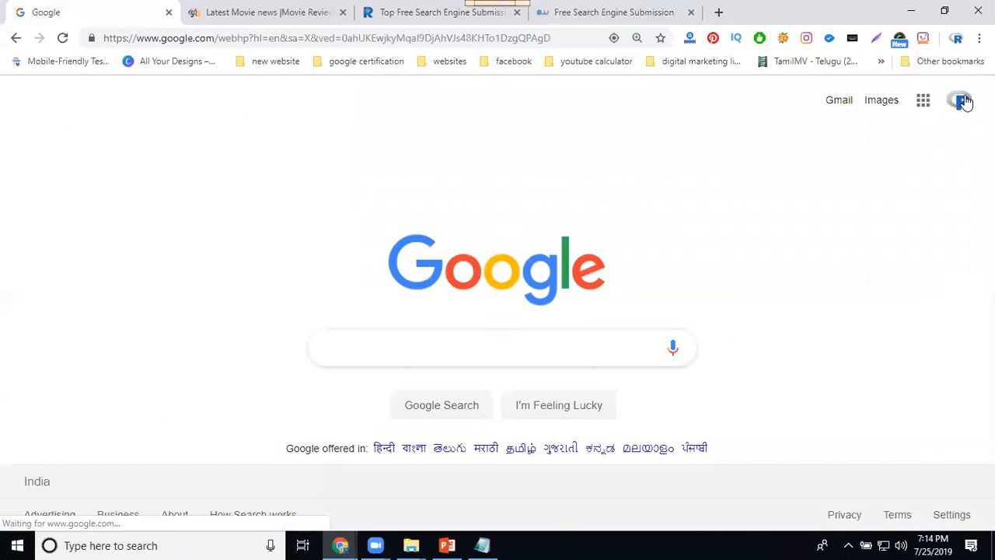
{"action": "left_click", "coordinate": [962, 99]}
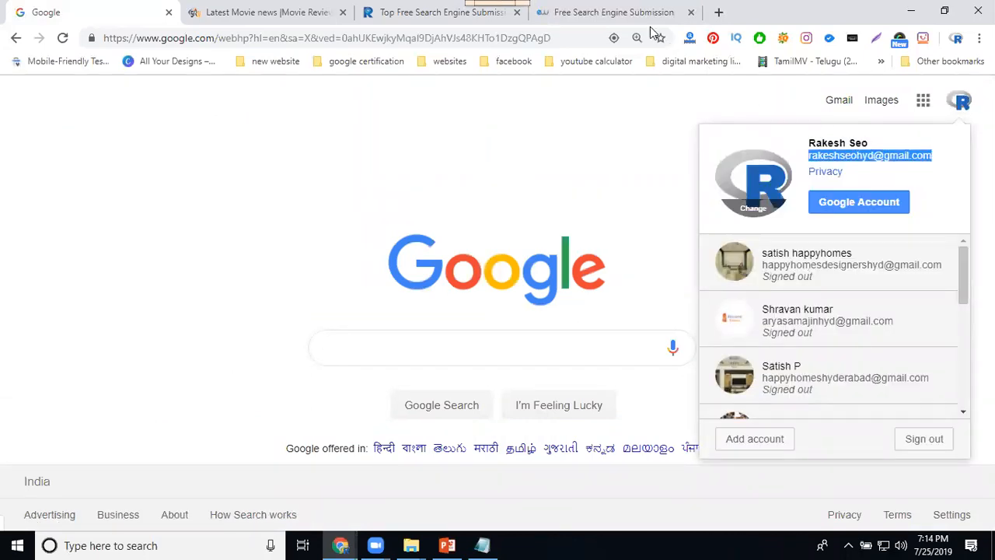
{"action": "left_click", "coordinate": [614, 12]}
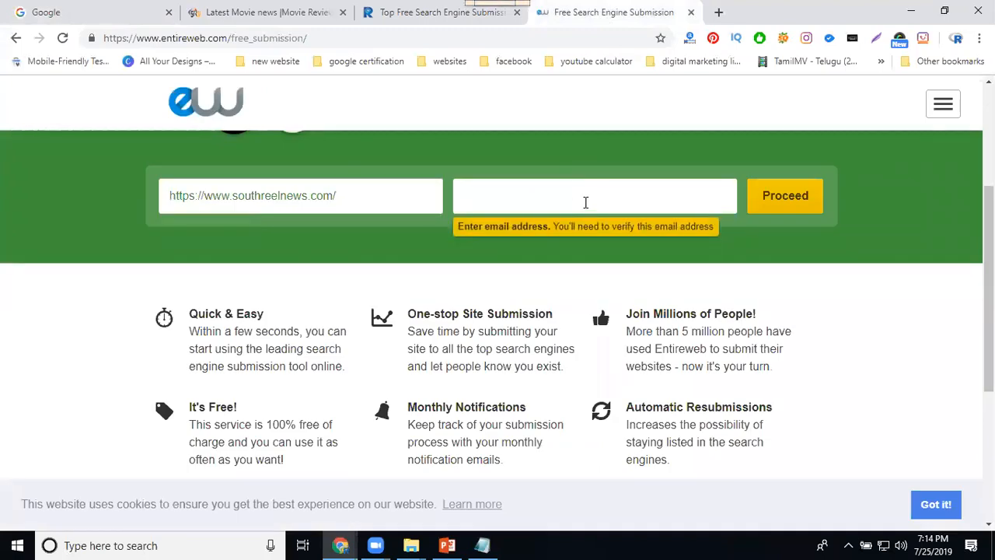
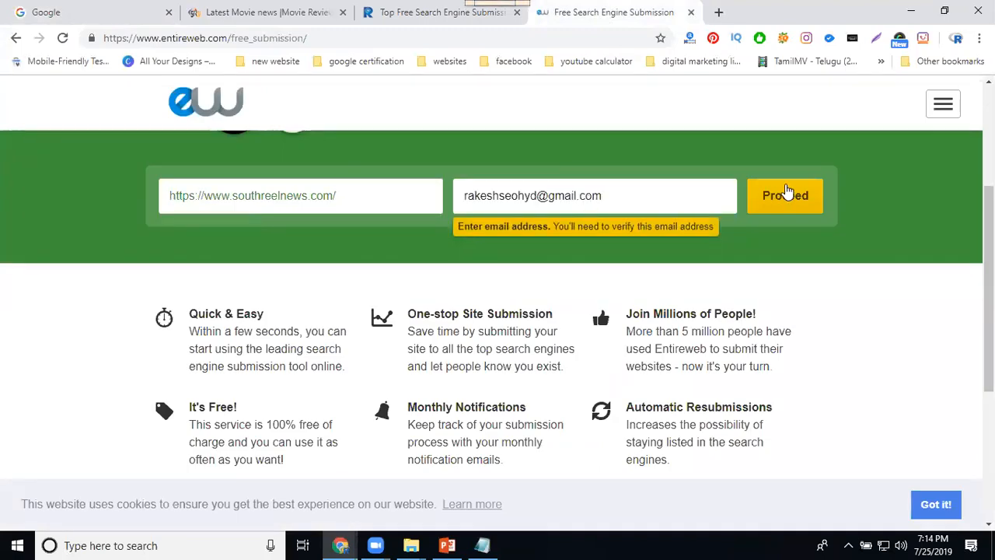
{"action": "left_click", "coordinate": [784, 195]}
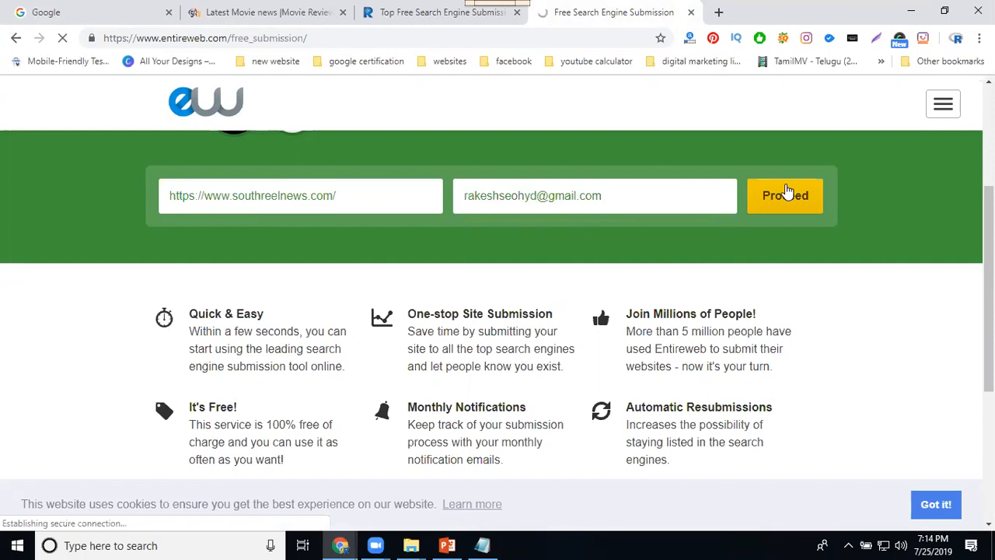
{"action": "left_click", "coordinate": [784, 195]}
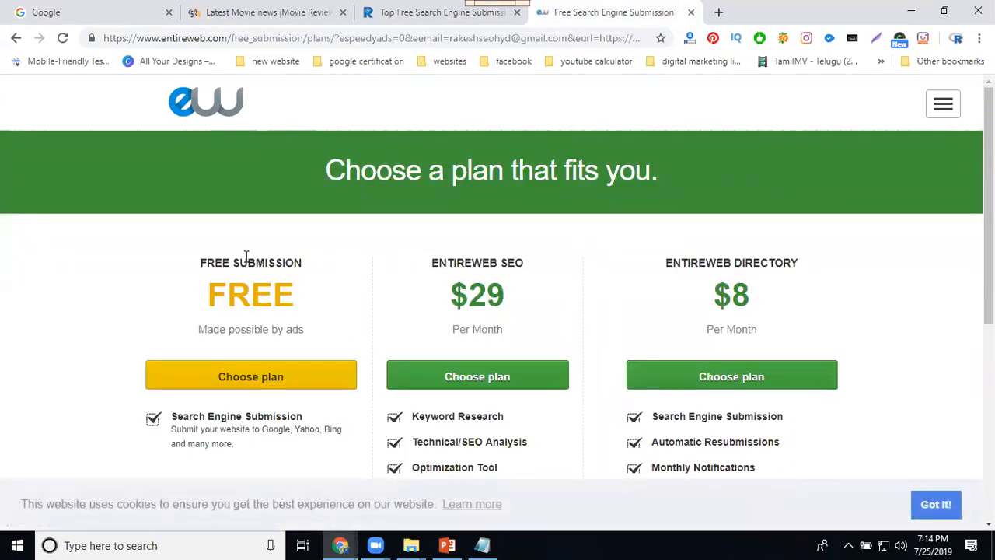
{"action": "mouse_move", "coordinate": [599, 288]}
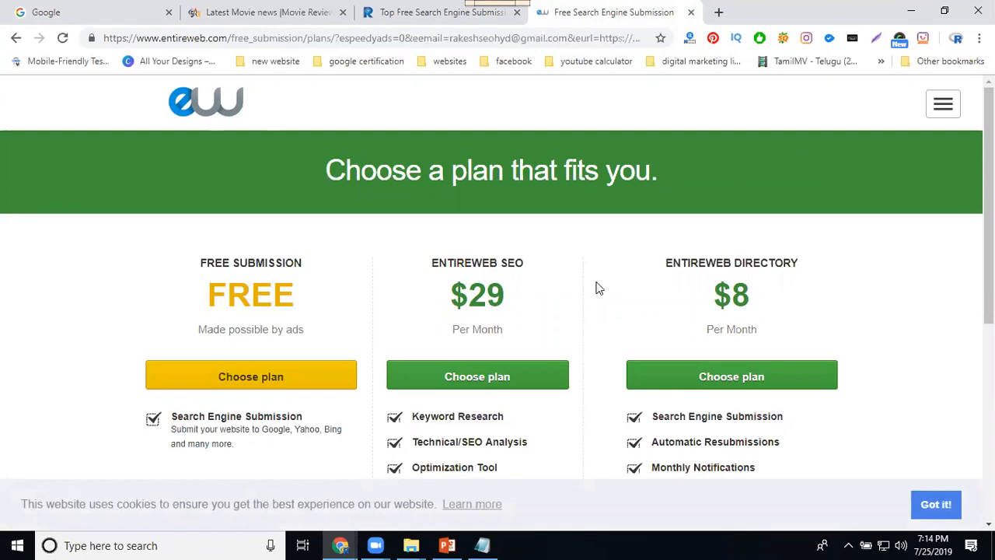
{"action": "mouse_move", "coordinate": [746, 286]}
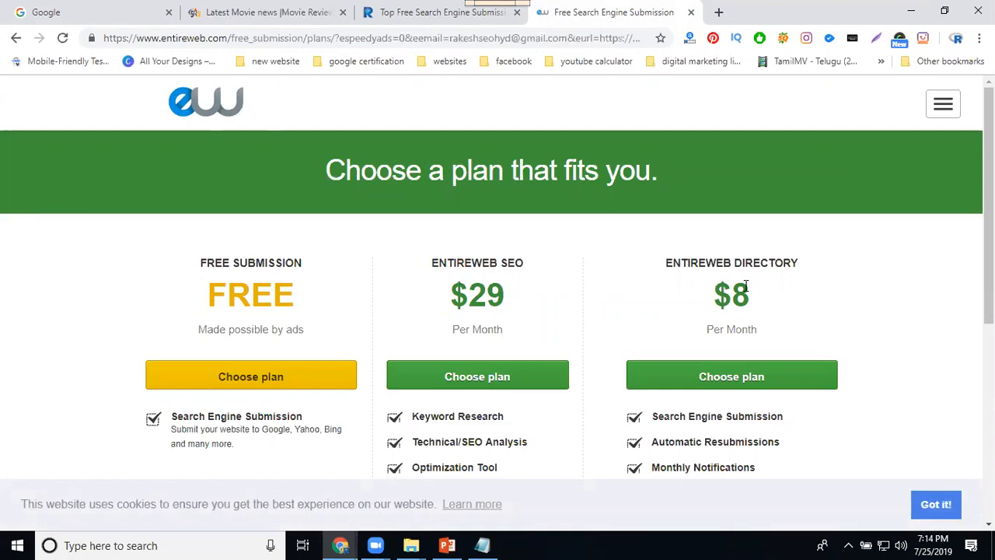
Choose EntireWeb's FREE SUBMISSION plan, review results (WebCrawler failed), and return to the blog tab.
{"action": "left_click", "coordinate": [250, 376]}
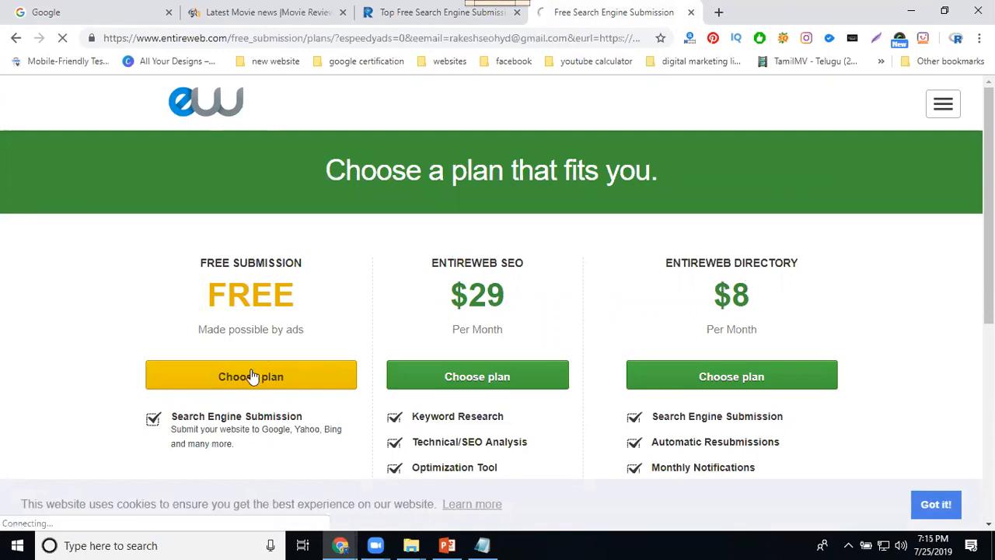
{"action": "left_click", "coordinate": [250, 376]}
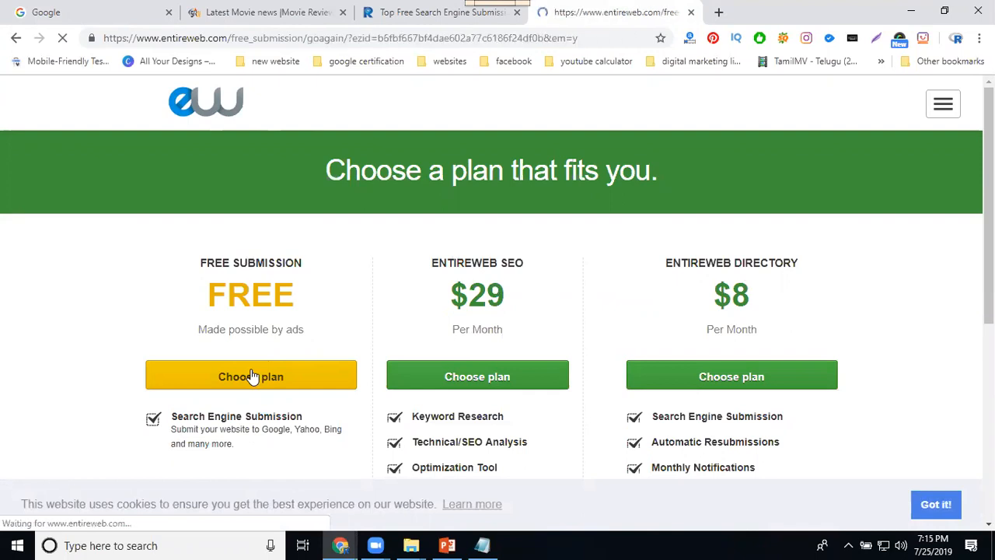
{"action": "left_click", "coordinate": [250, 376]}
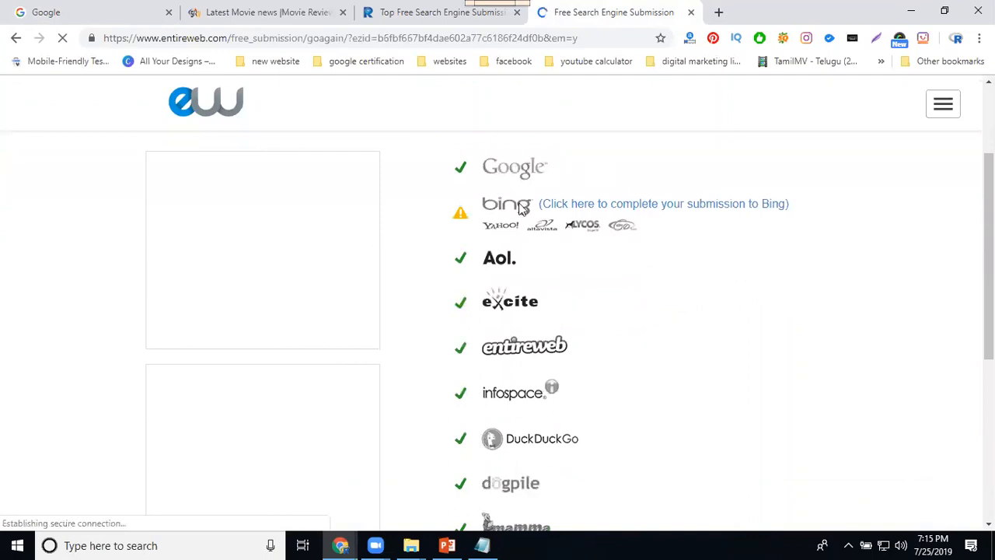
{"action": "mouse_move", "coordinate": [499, 260]}
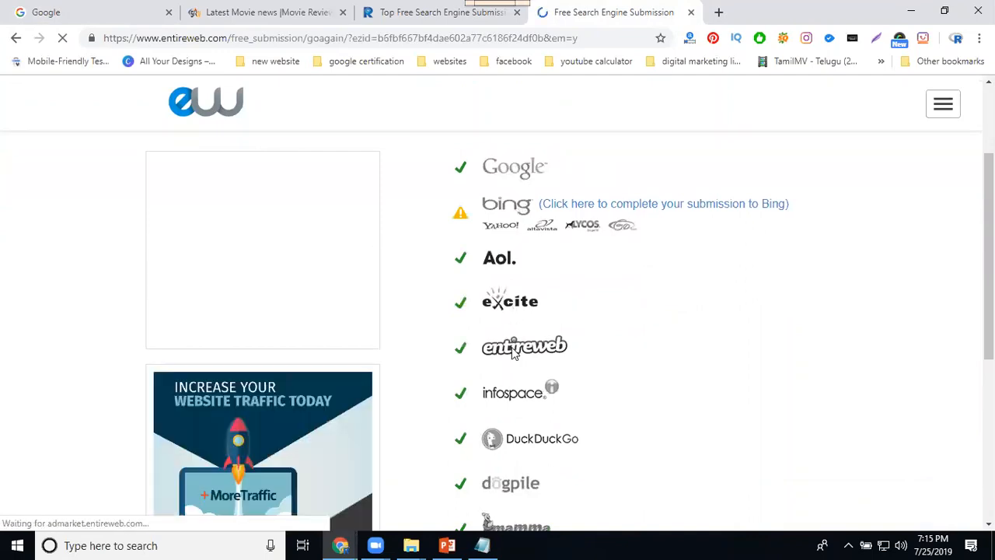
{"action": "scroll", "scroll_direction": "down", "scroll_amount": 3}
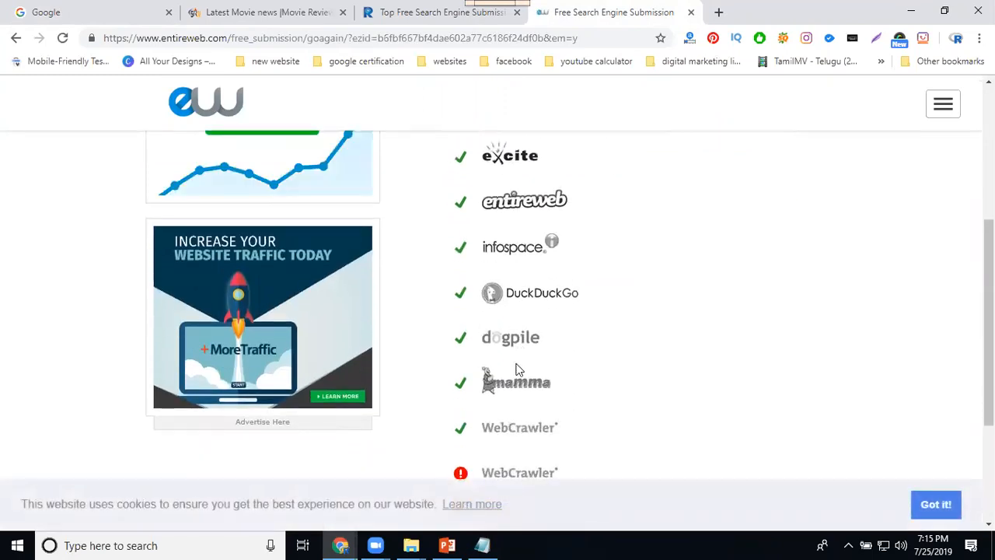
{"action": "scroll", "scroll_direction": "down", "scroll_amount": 3}
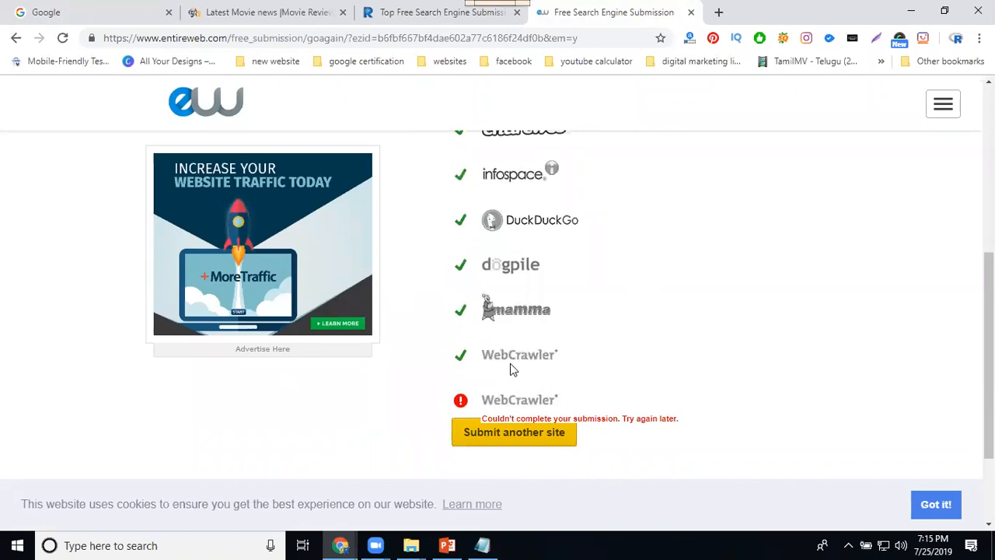
{"action": "mouse_move", "coordinate": [521, 318]}
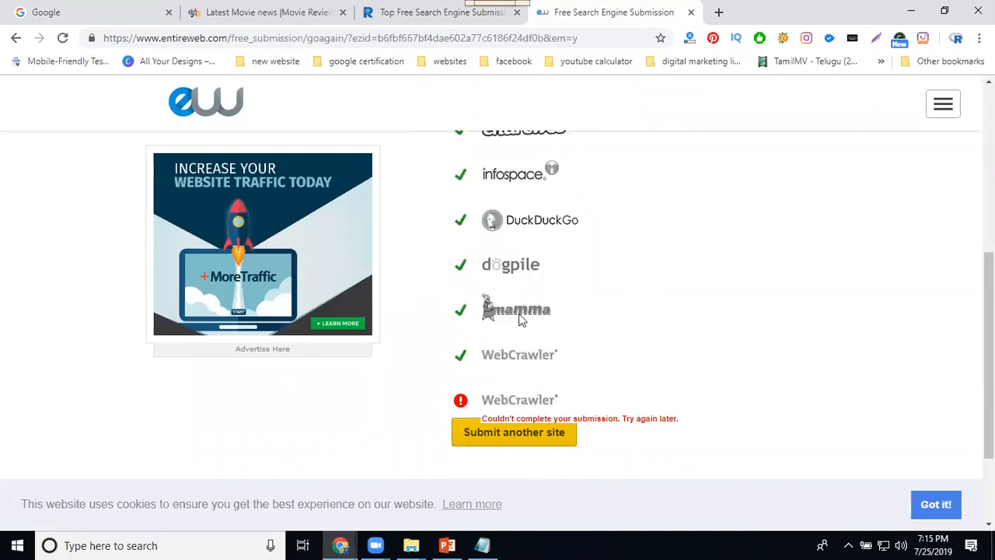
{"action": "left_click", "coordinate": [435, 11]}
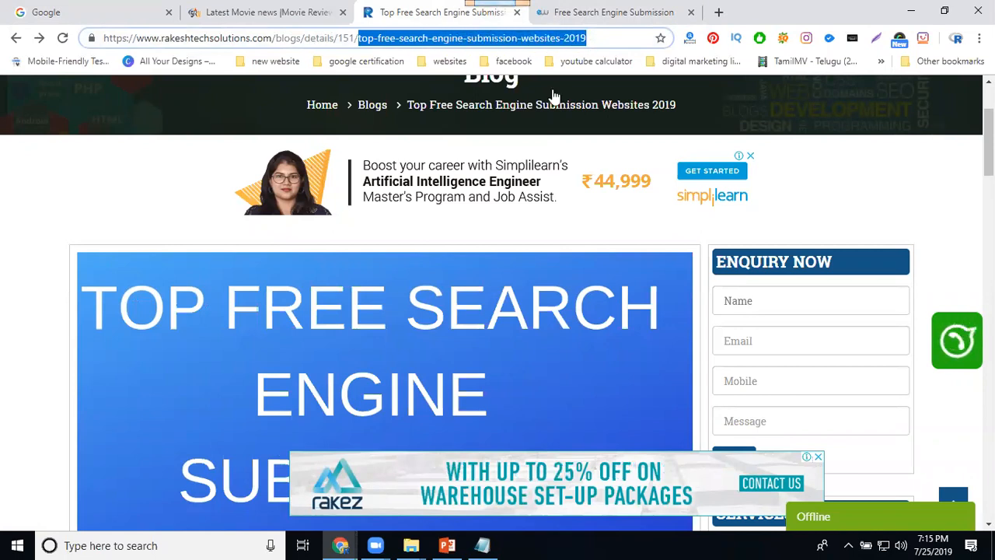
From the blog's submission links, open freewebsubmission.com in a new tab.
{"action": "scroll", "scroll_direction": "down", "scroll_amount": 3}
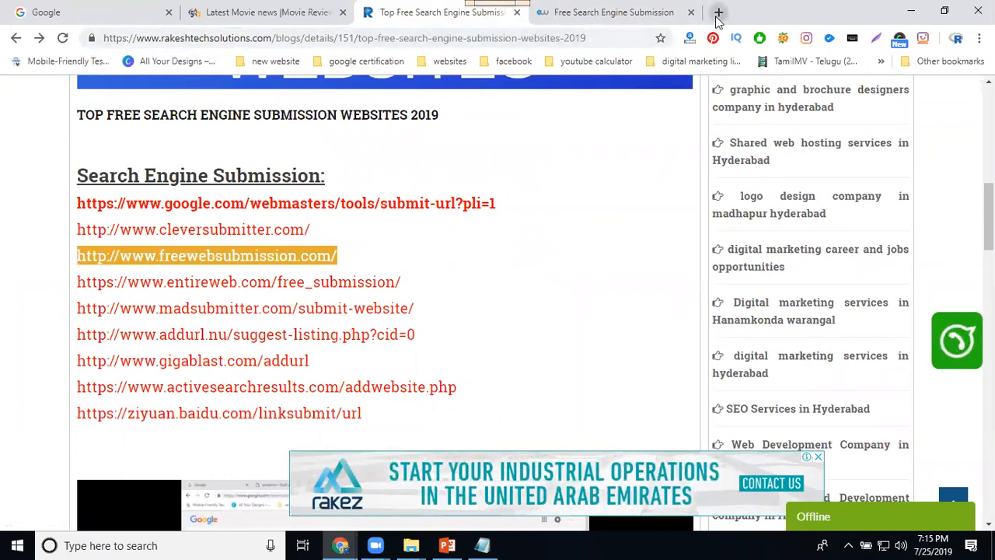
{"action": "left_click", "coordinate": [718, 11]}
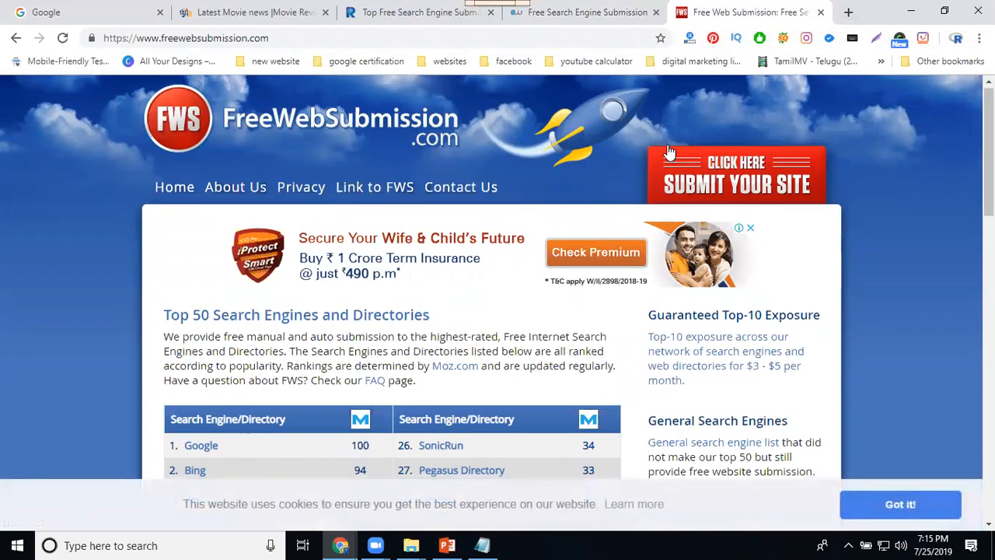
{"action": "scroll", "scroll_direction": "down", "scroll_amount": 3}
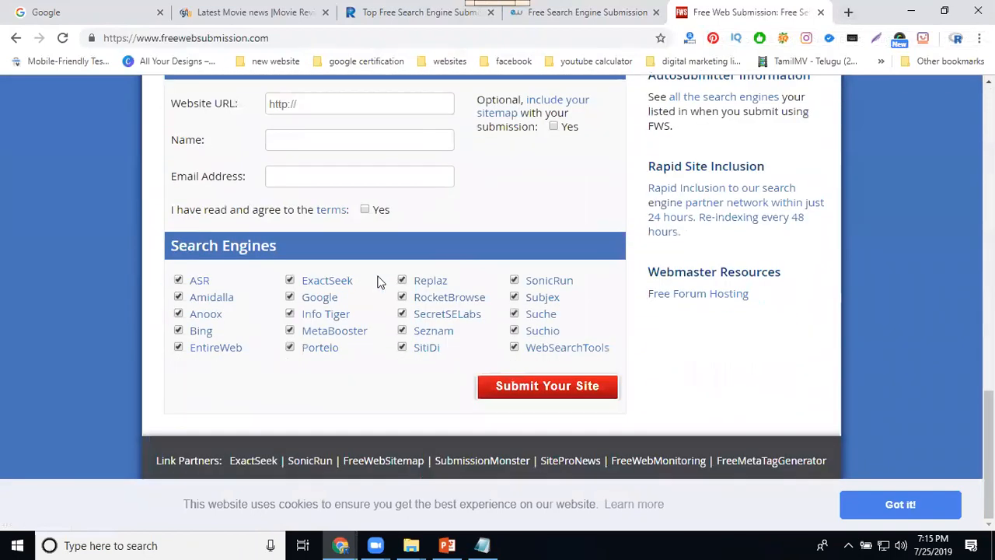
{"action": "mouse_move", "coordinate": [379, 316]}
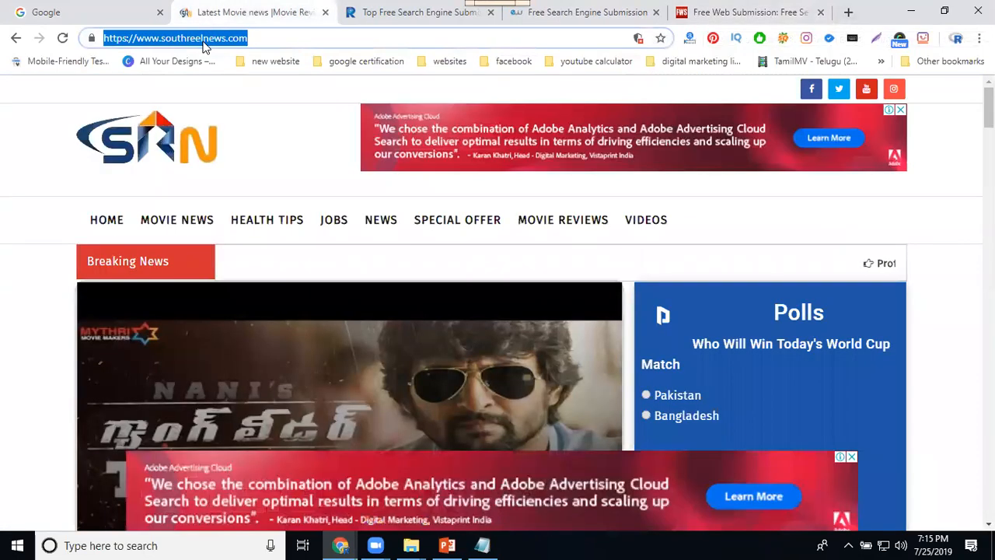
{"action": "left_click", "coordinate": [746, 12]}
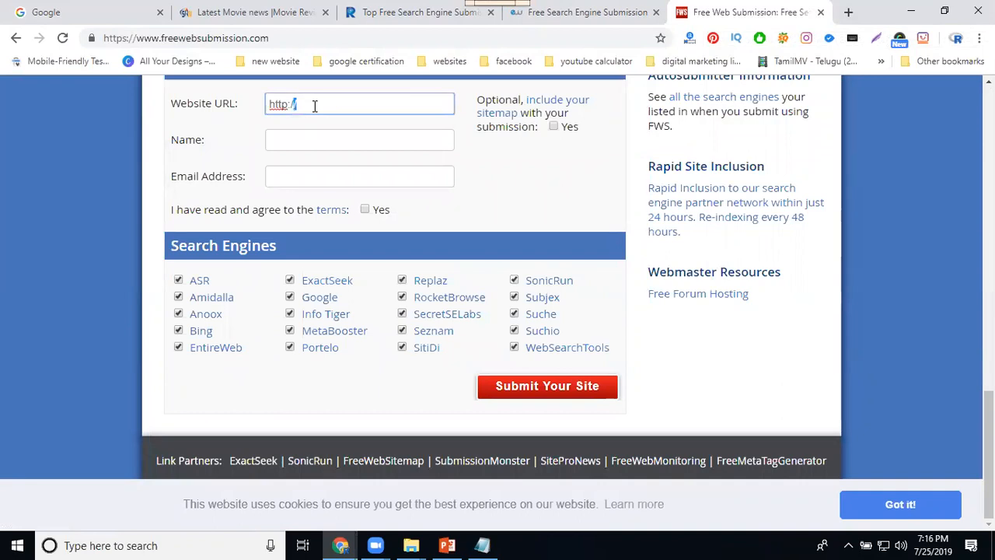
{"action": "type", "text": "https://www.southreelnews.com/"}
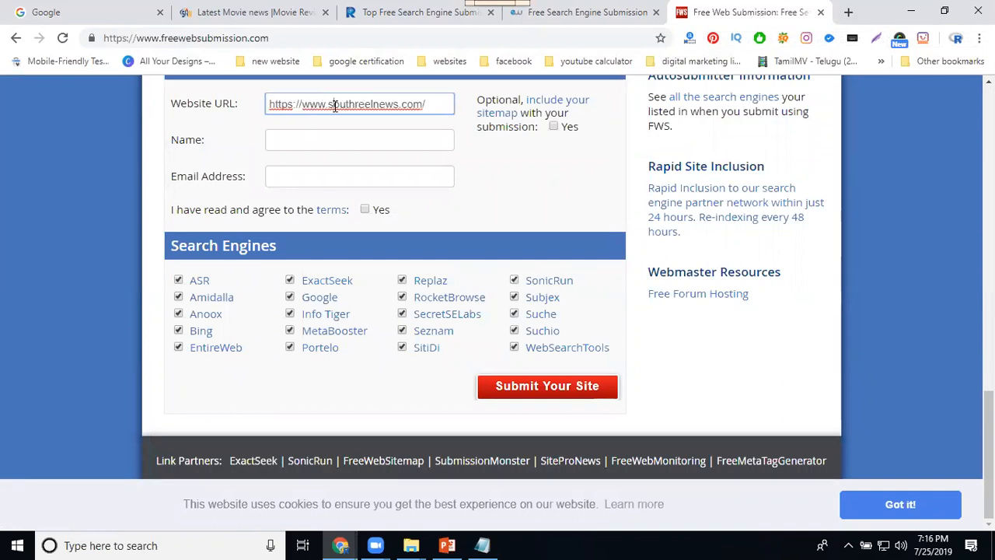
{"action": "left_click", "coordinate": [359, 140]}
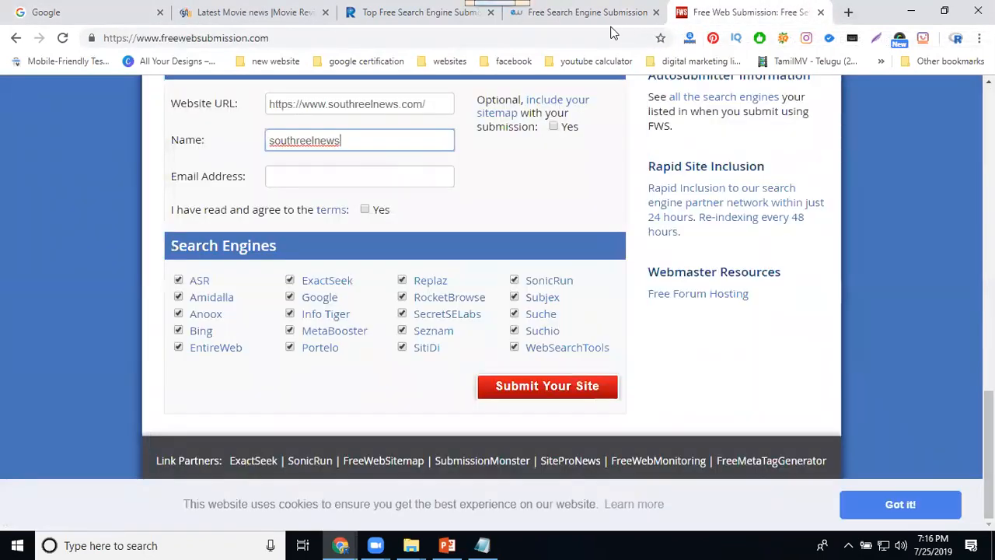
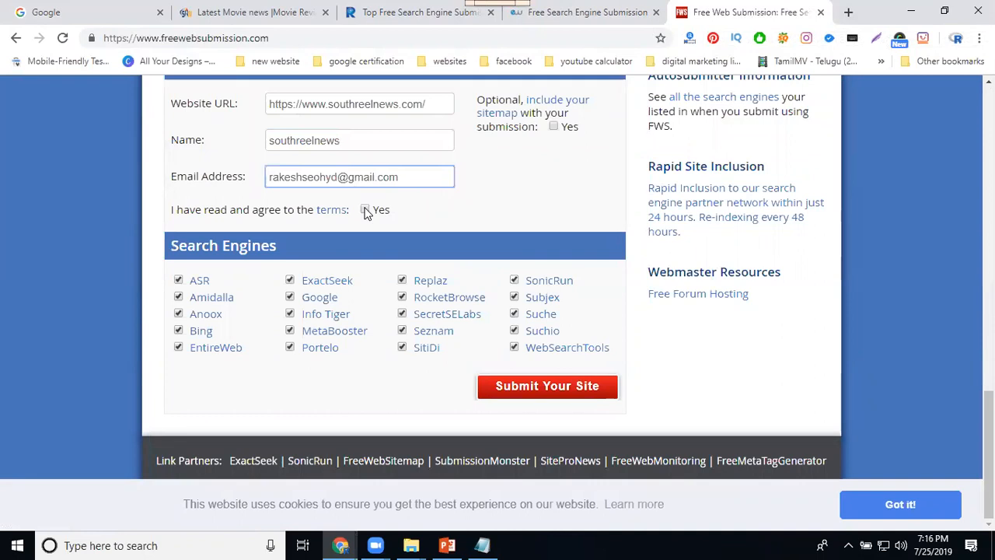
Agree to the terms, submit to the checked search engines, and dismiss the promo popup.
{"action": "left_click", "coordinate": [364, 209]}
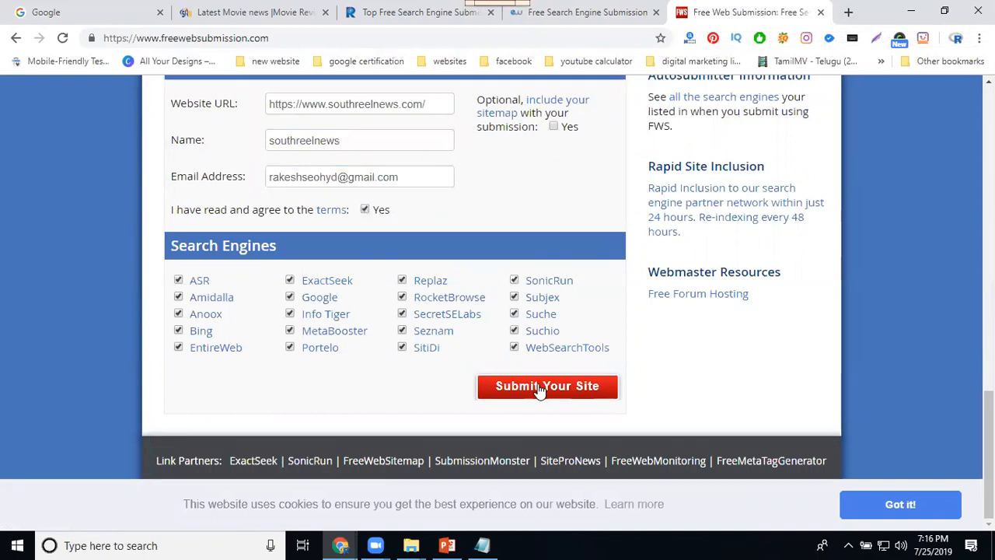
{"action": "left_click", "coordinate": [547, 386]}
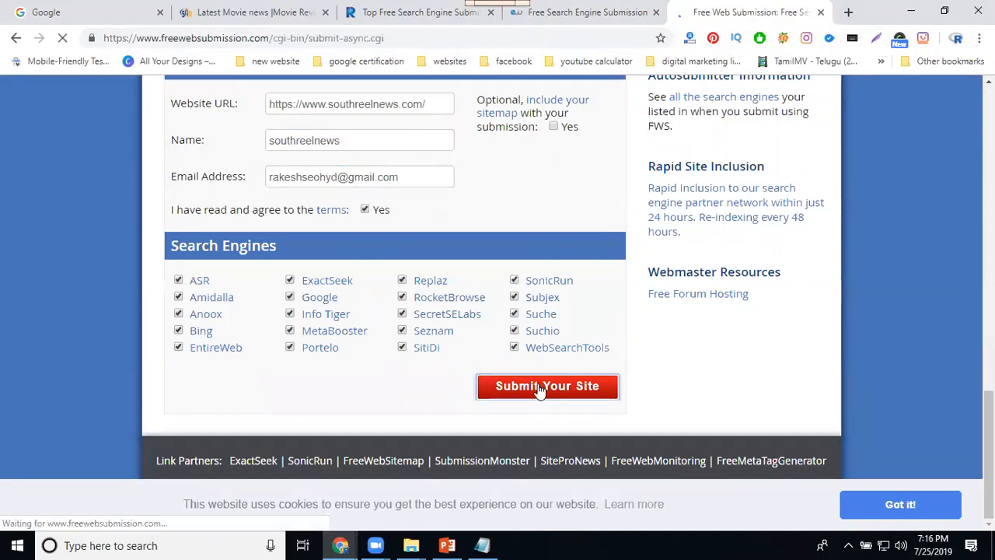
{"action": "left_click", "coordinate": [547, 385]}
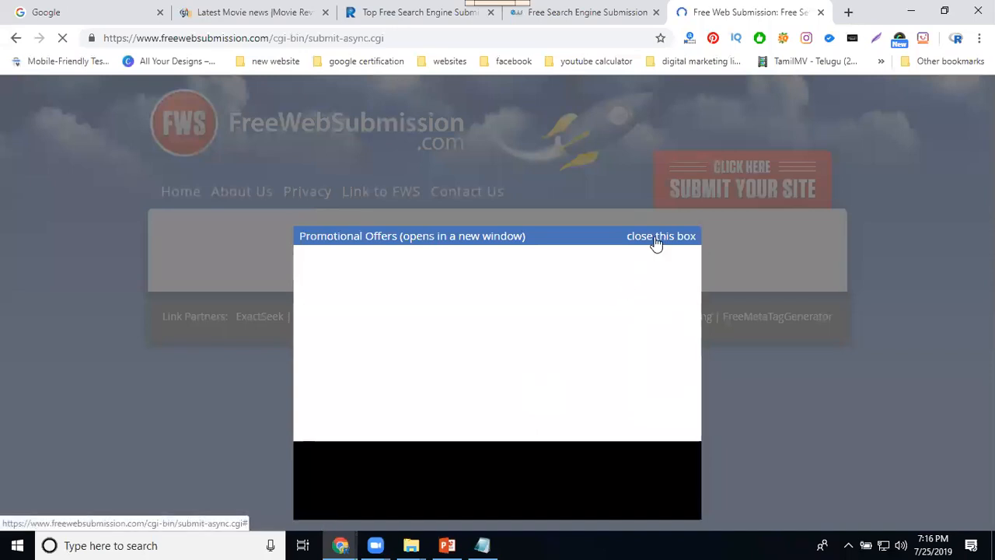
{"action": "left_click", "coordinate": [660, 235]}
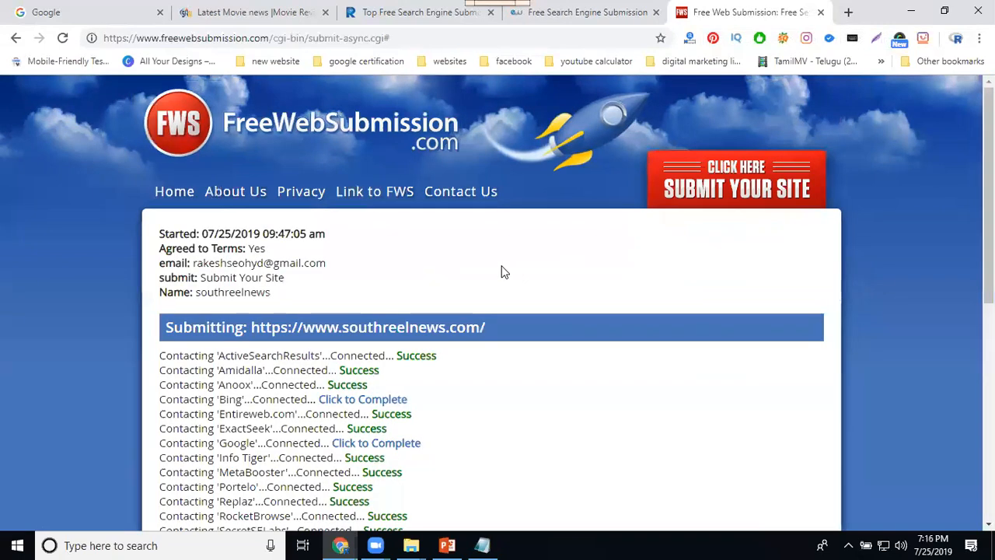
{"action": "scroll", "scroll_direction": "down", "scroll_amount": 3}
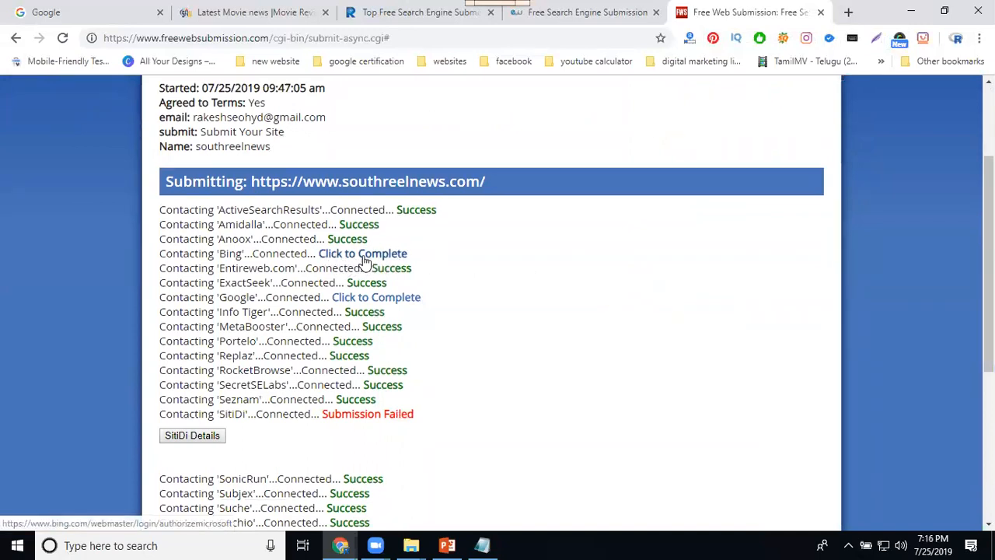
{"action": "mouse_move", "coordinate": [371, 313]}
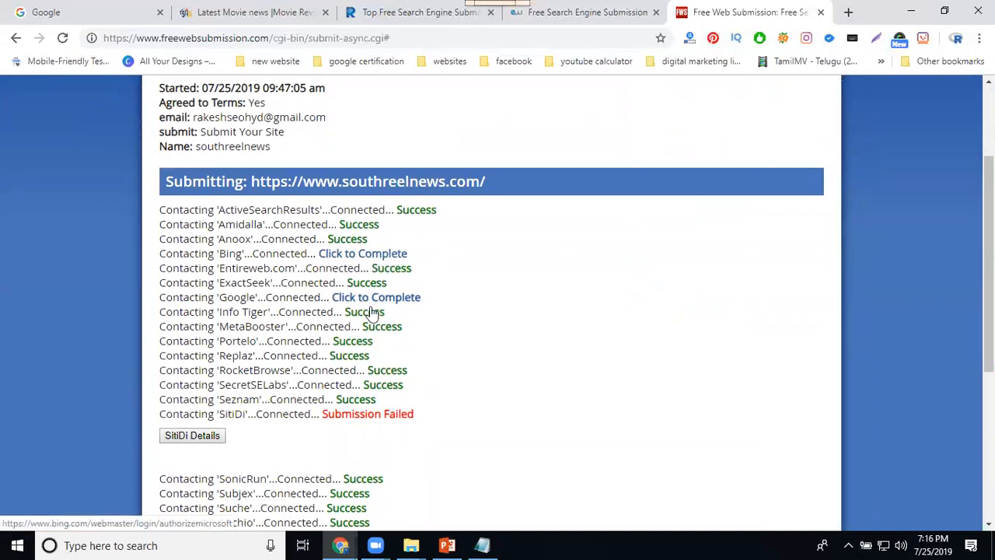
{"action": "scroll", "scroll_direction": "down", "scroll_amount": 3}
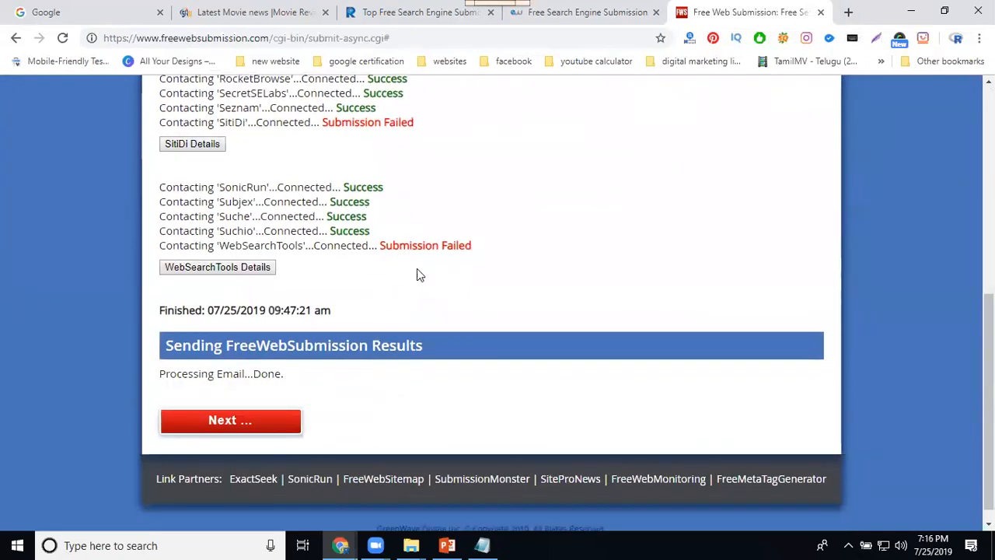
{"action": "scroll", "scroll_direction": "up", "scroll_amount": 3}
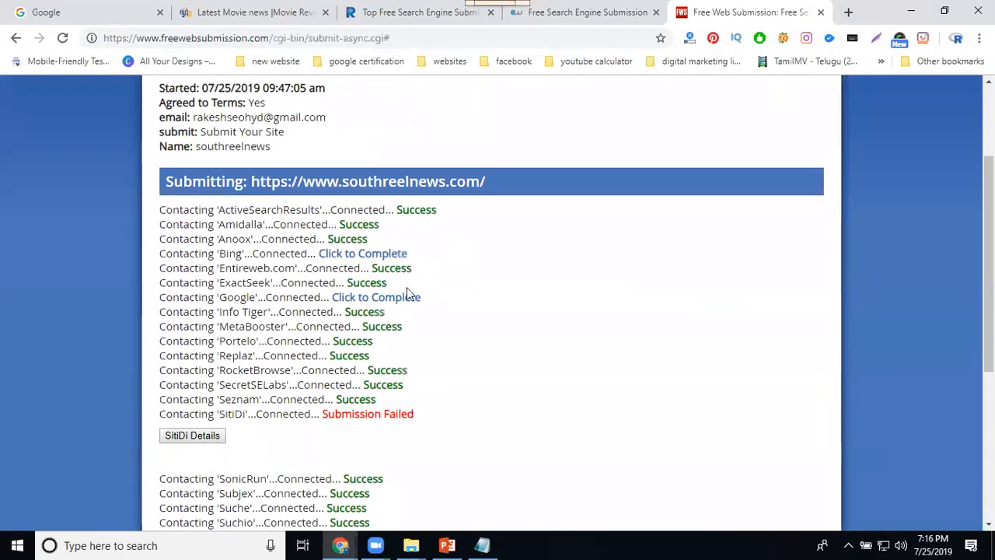
{"action": "mouse_move", "coordinate": [397, 297]}
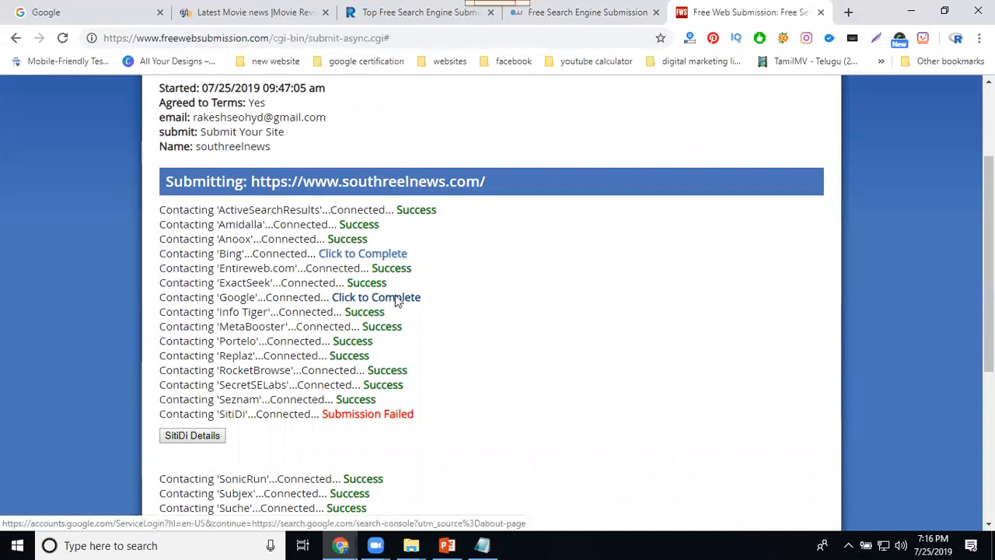
{"action": "left_click", "coordinate": [375, 297]}
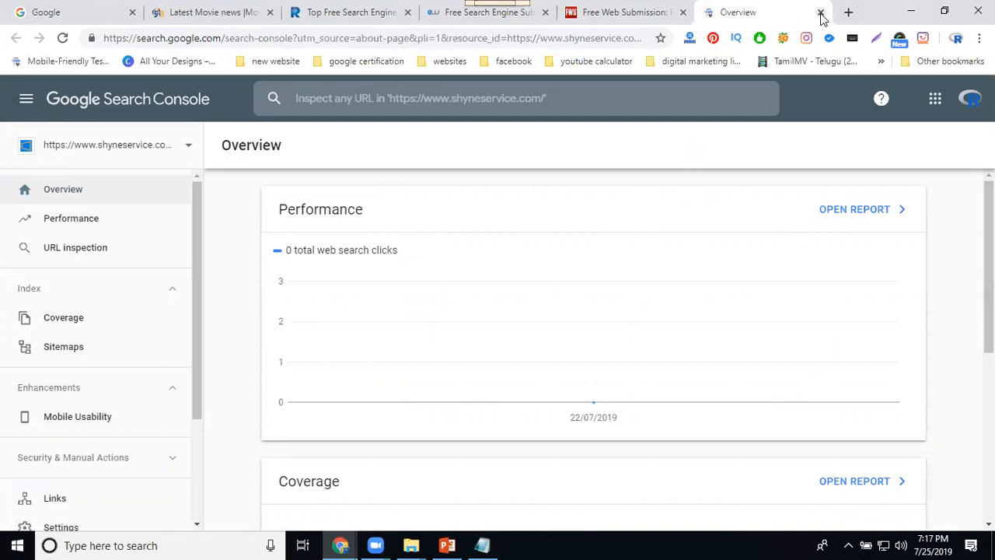
{"action": "left_click", "coordinate": [820, 12]}
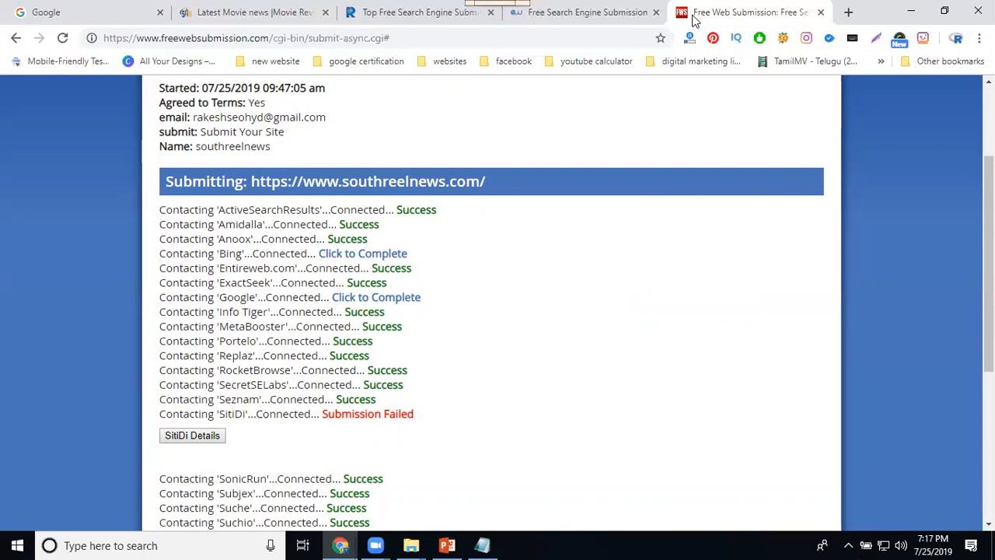
Open google.com/webmasters in a new tab, sign in, and enter the shyneservice.com URL.
{"action": "left_click", "coordinate": [848, 12]}
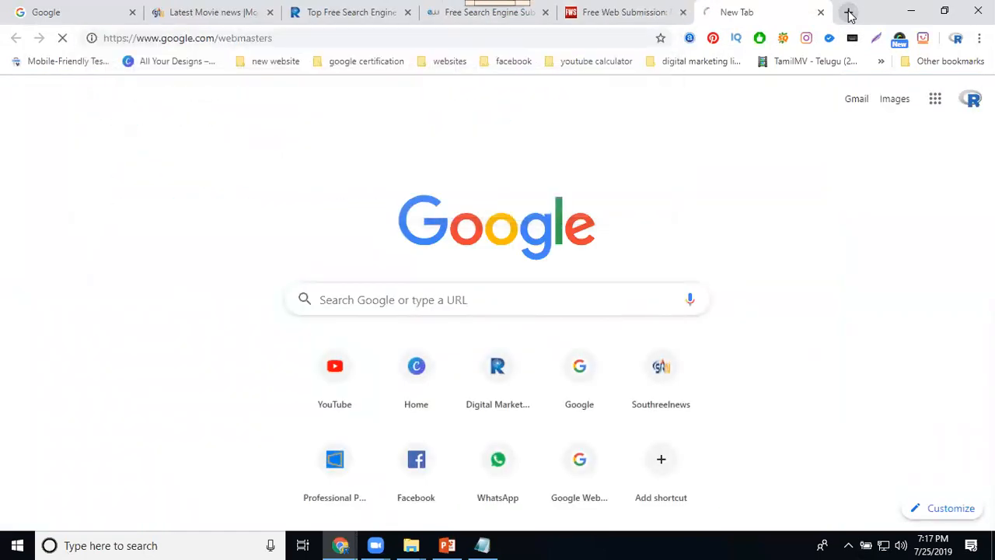
{"action": "left_click", "coordinate": [848, 12]}
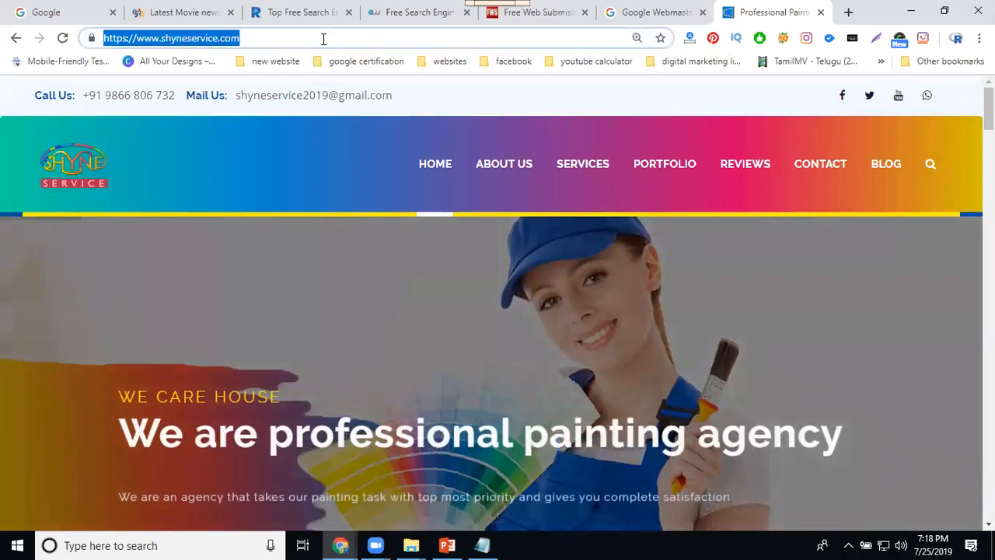
{"action": "left_click", "coordinate": [648, 12]}
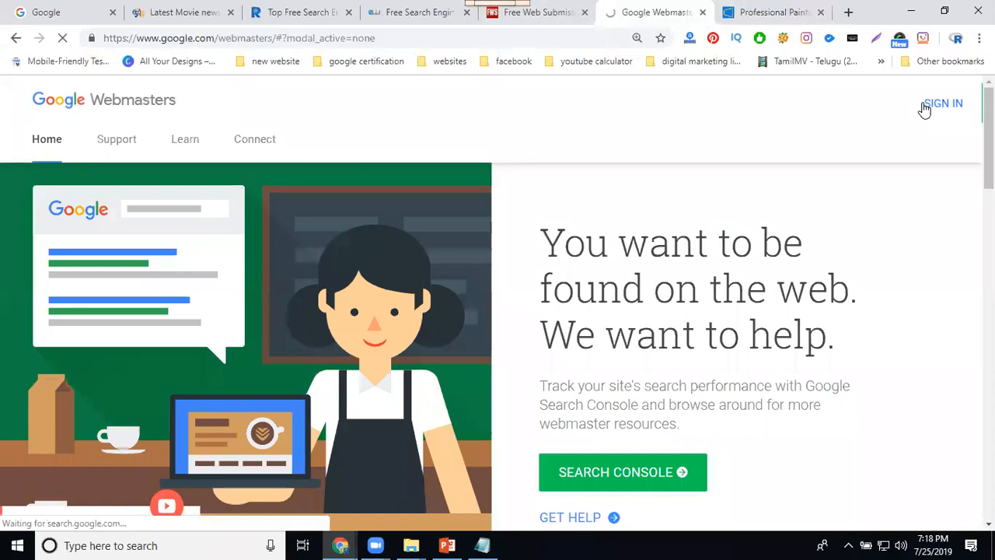
{"action": "left_click", "coordinate": [622, 472]}
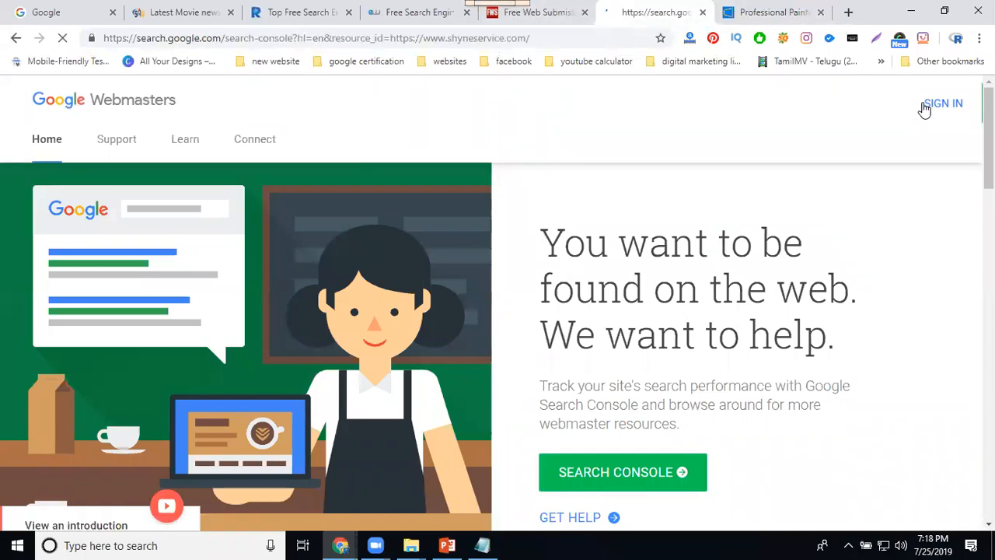
{"action": "left_click", "coordinate": [943, 102]}
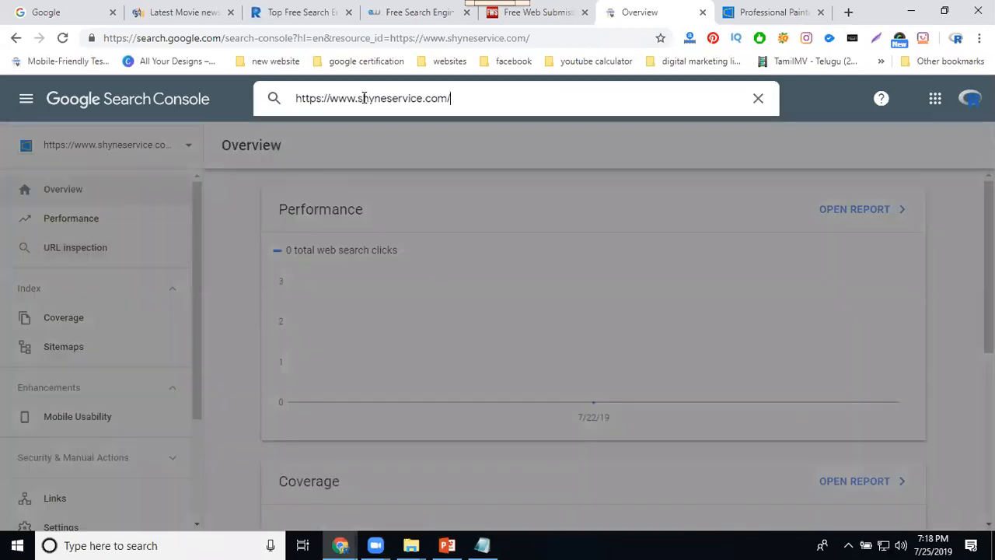
Inspect the shyneservice.com homepage, shown as not on Google, and request its indexing.
{"action": "key", "text": "Return"}
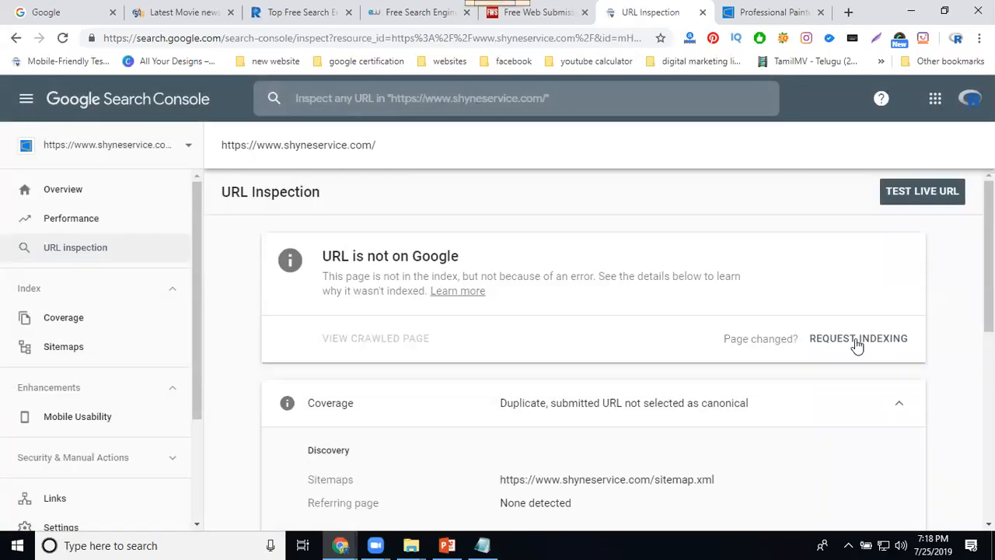
{"action": "left_click", "coordinate": [858, 338]}
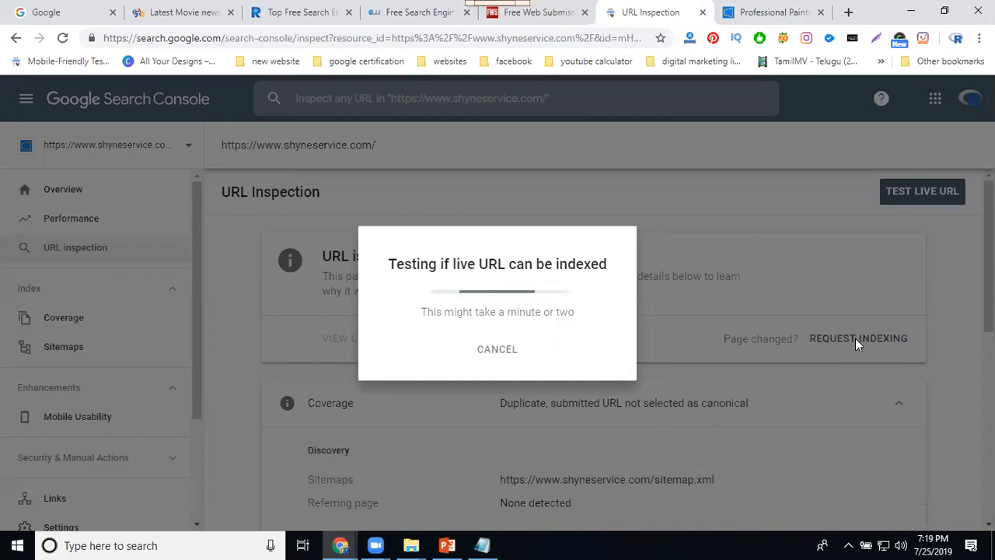
{"action": "mouse_move", "coordinate": [781, 506]}
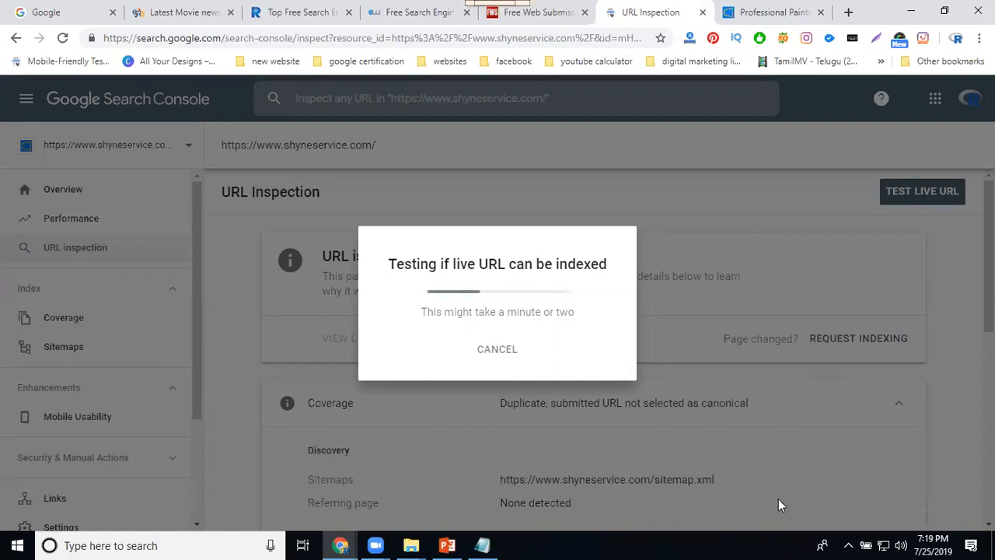
{"action": "mouse_move", "coordinate": [920, 409]}
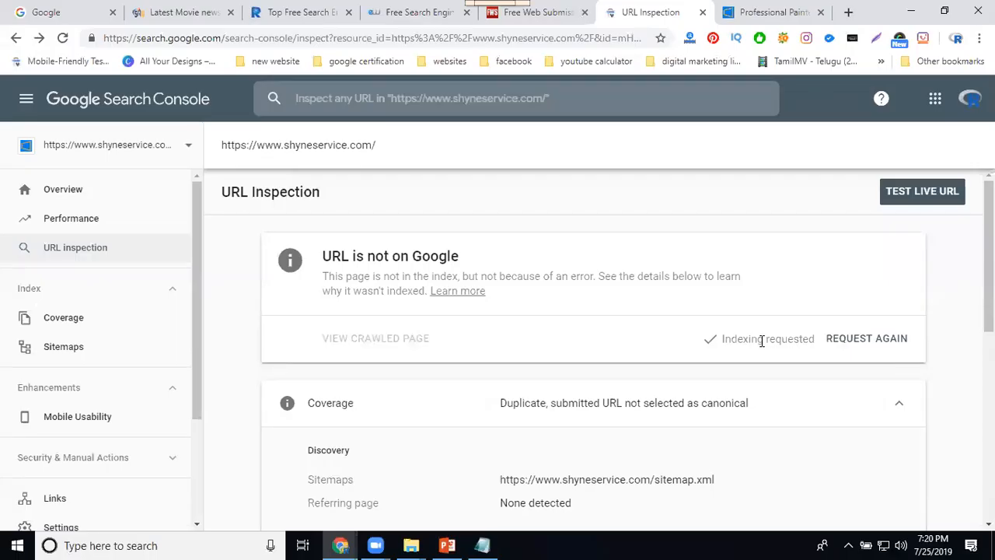
Start a live URL test of the shyneservice.com homepage once indexing is requested.
{"action": "left_click", "coordinate": [922, 190]}
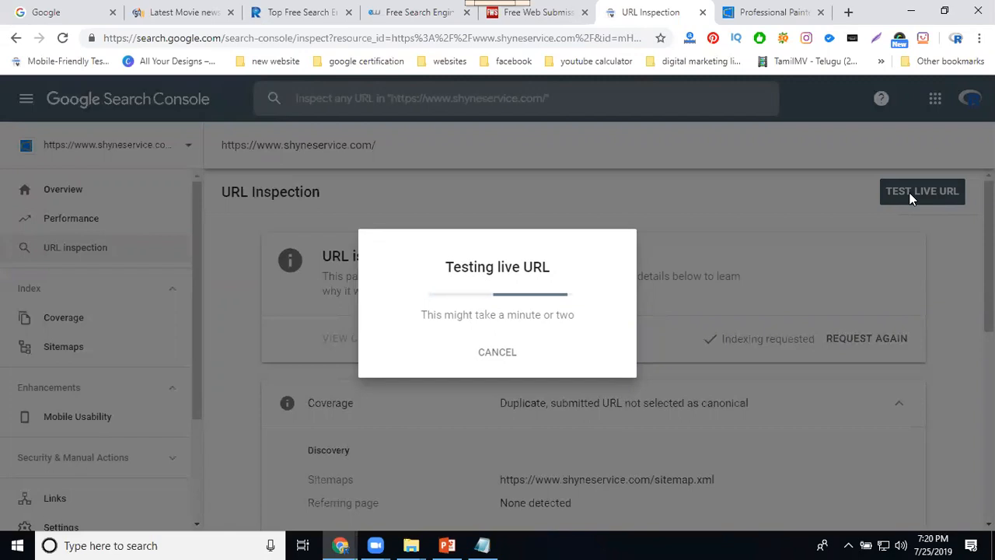
{"action": "mouse_move", "coordinate": [714, 444]}
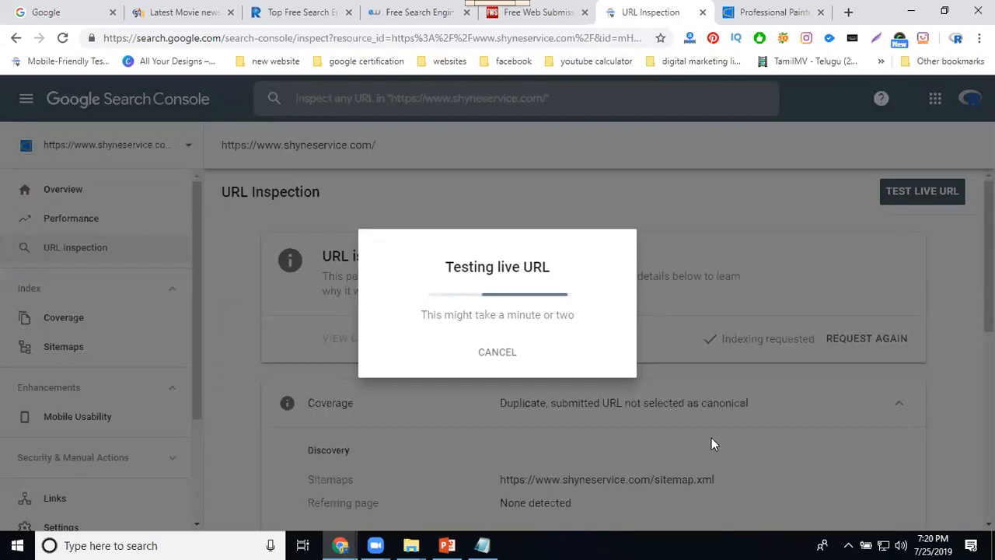
{"action": "mouse_move", "coordinate": [687, 507]}
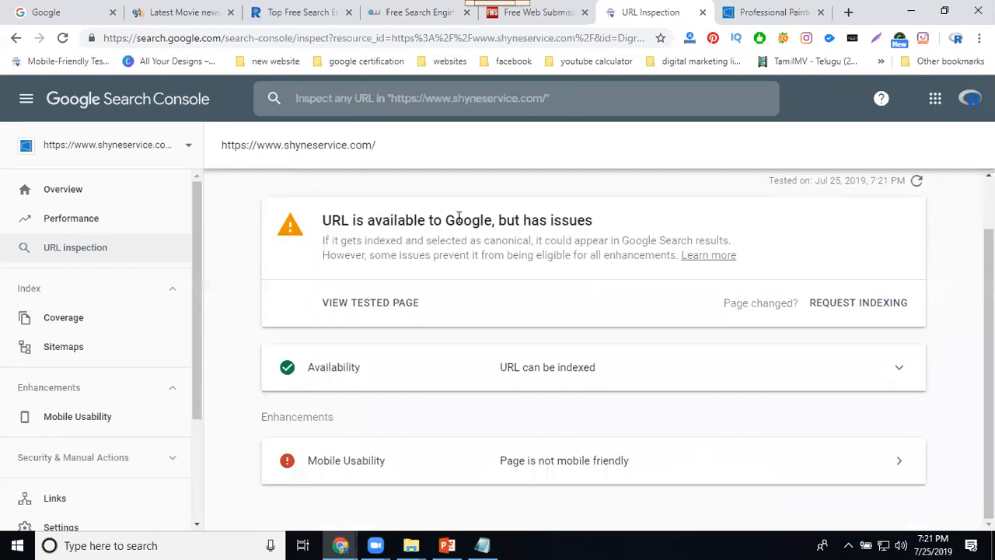
{"action": "mouse_move", "coordinate": [338, 460]}
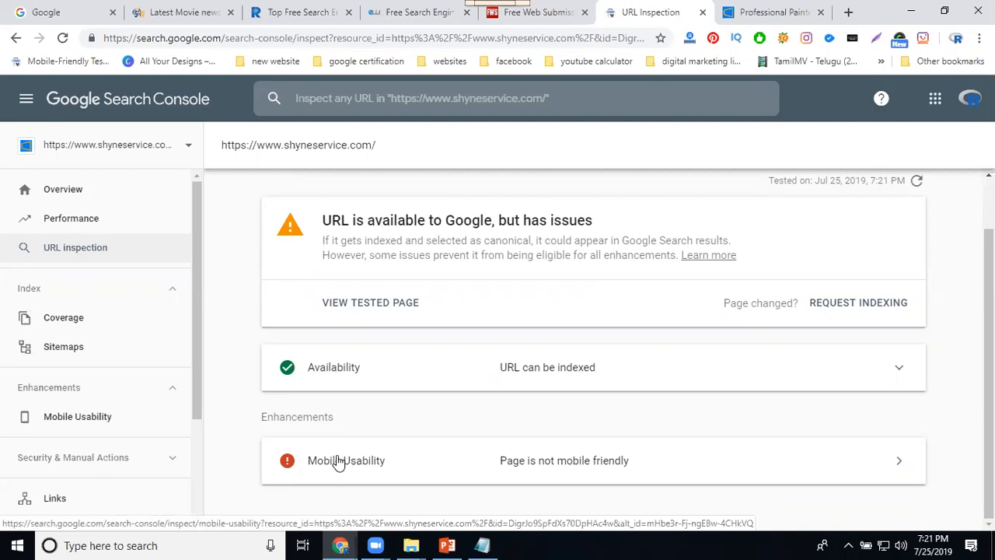
{"action": "mouse_move", "coordinate": [339, 451]}
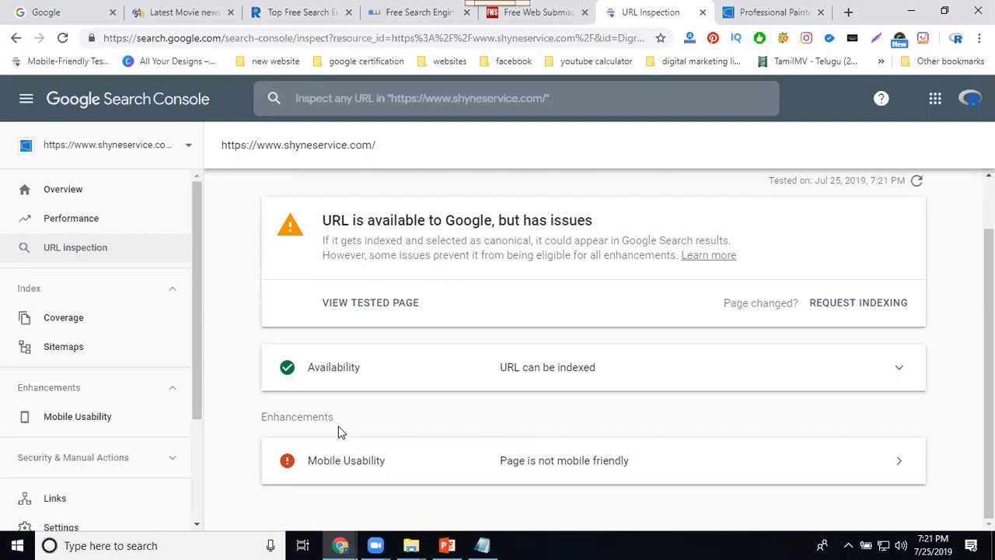
{"action": "mouse_move", "coordinate": [307, 380]}
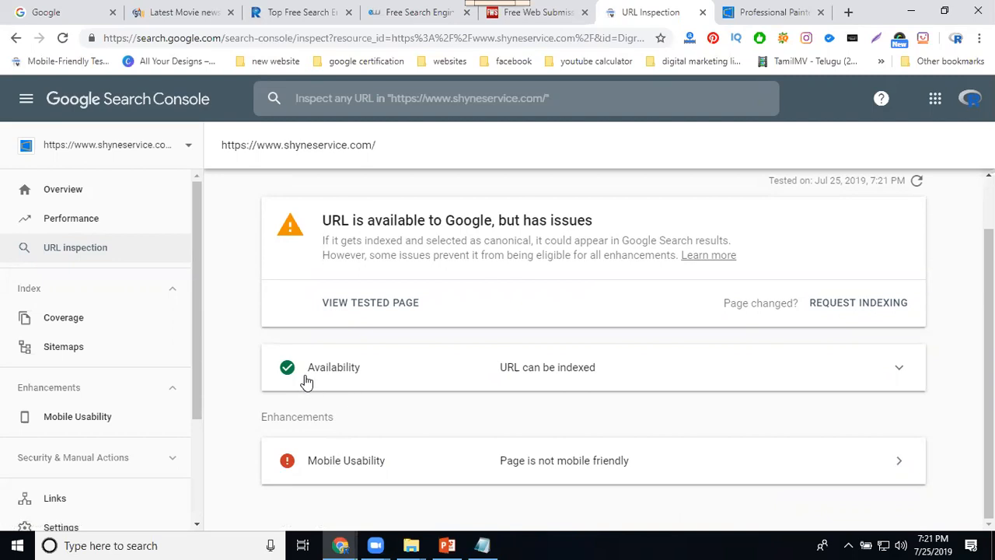
{"action": "mouse_move", "coordinate": [431, 513]}
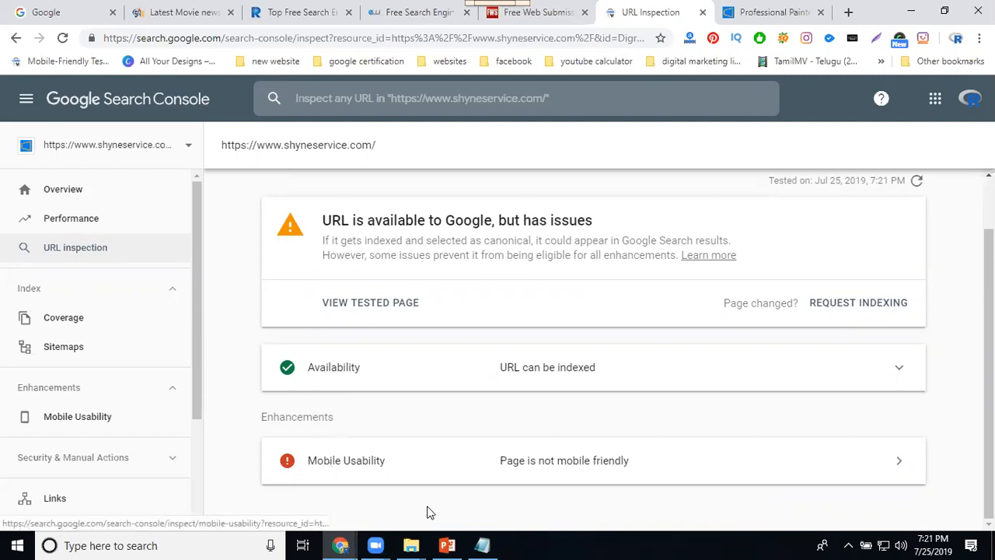